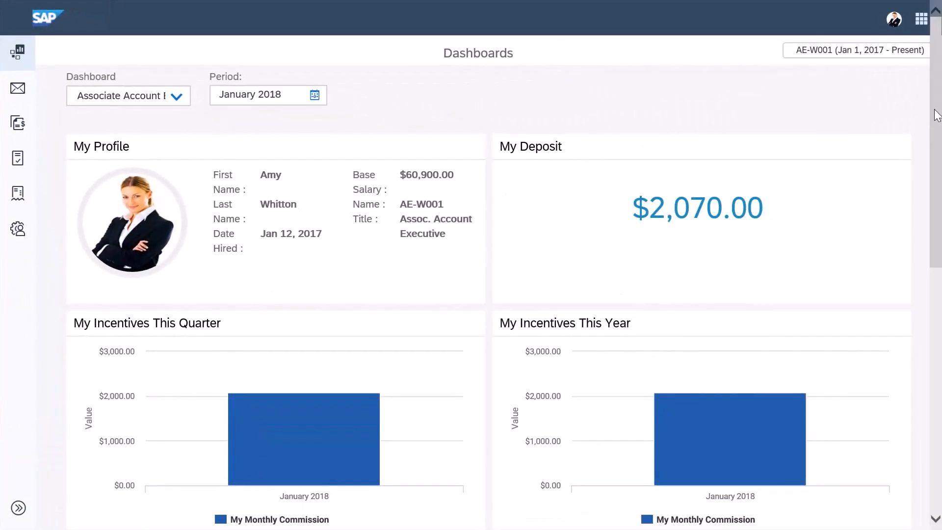
Scroll through the current dashboard to review its charts before switching views.
scroll(down, 3)
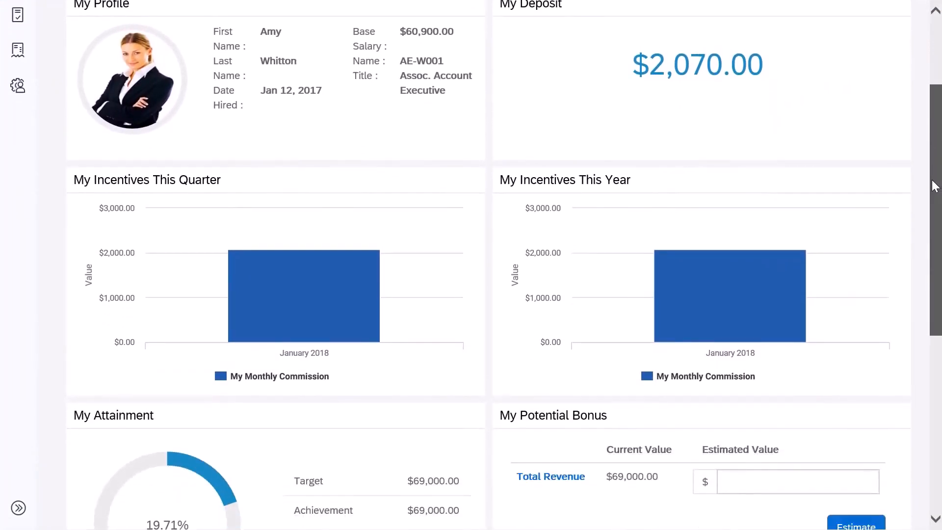
scroll(down, 3)
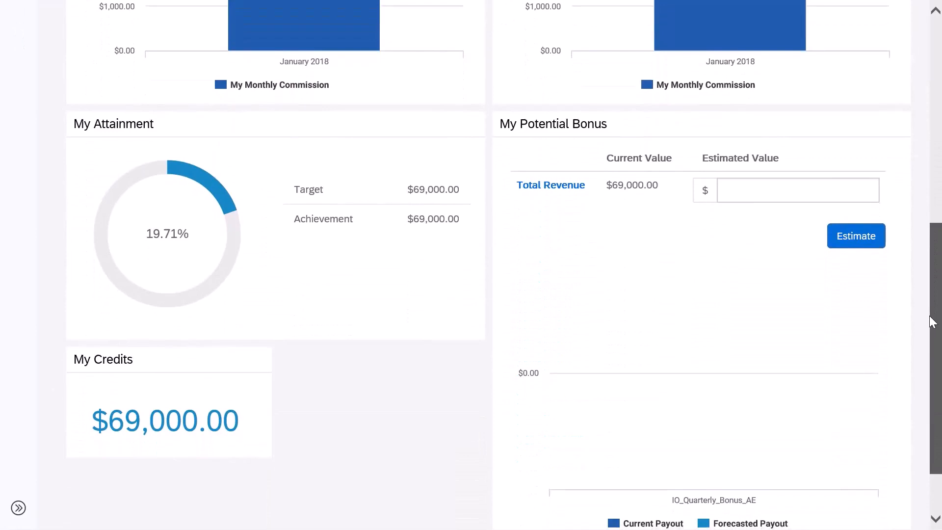
scroll(down, 3)
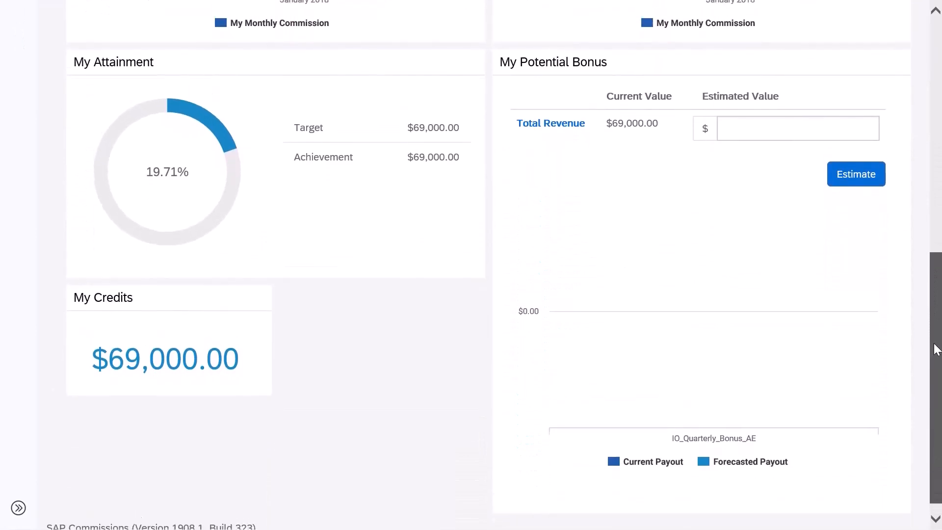
scroll(up, 3)
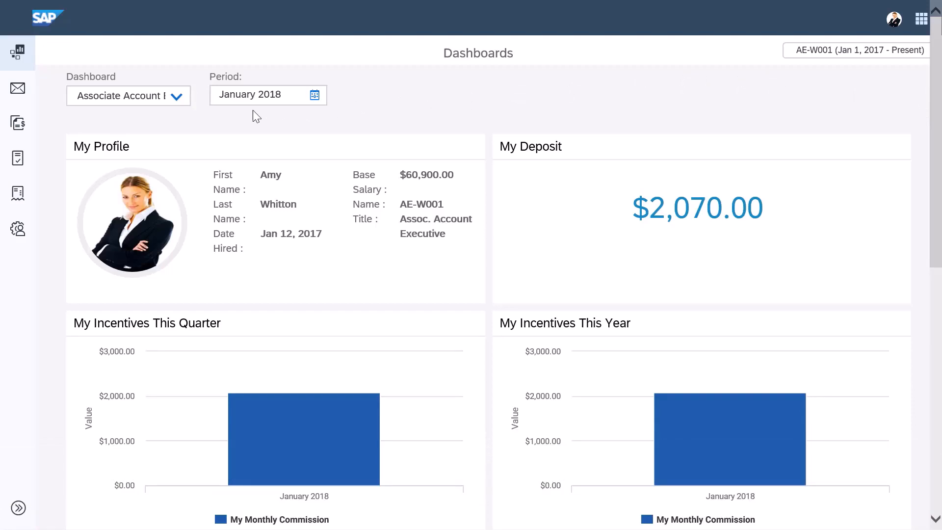
mouse_move(305, 106)
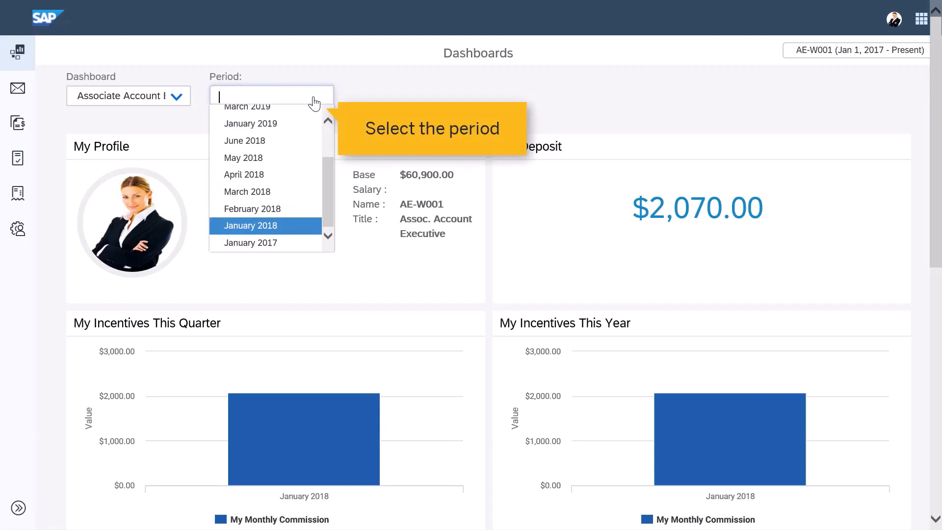
Keep January 2018, switch to the Associate Account Exec Dashboard and review a team member's attainment.
click(250, 225)
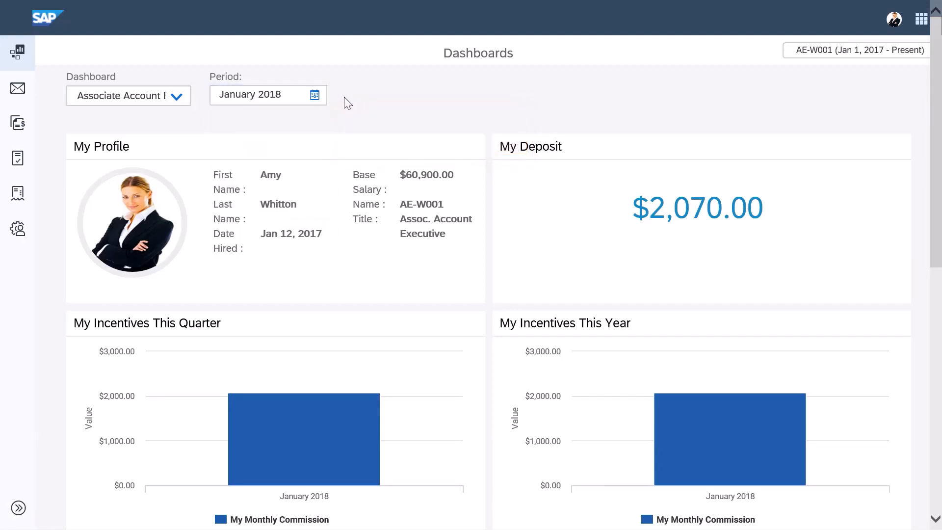
click(129, 96)
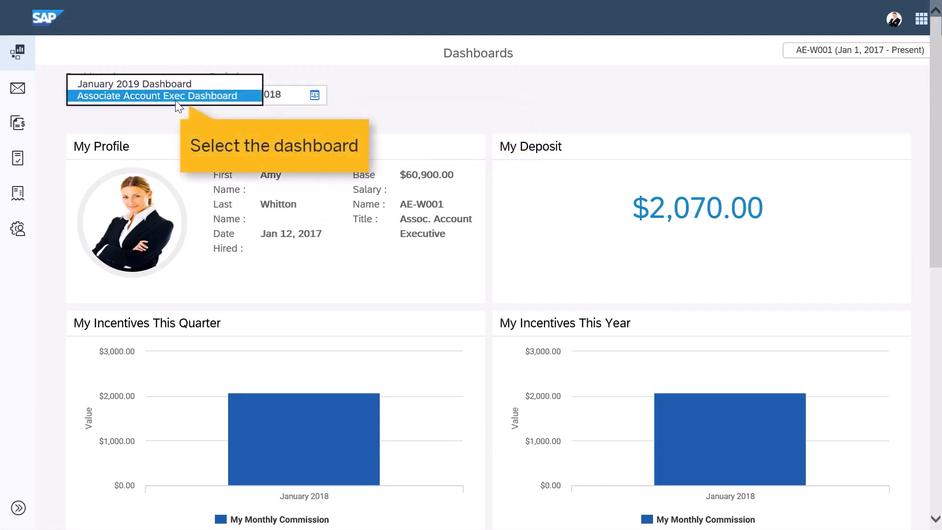
click(157, 96)
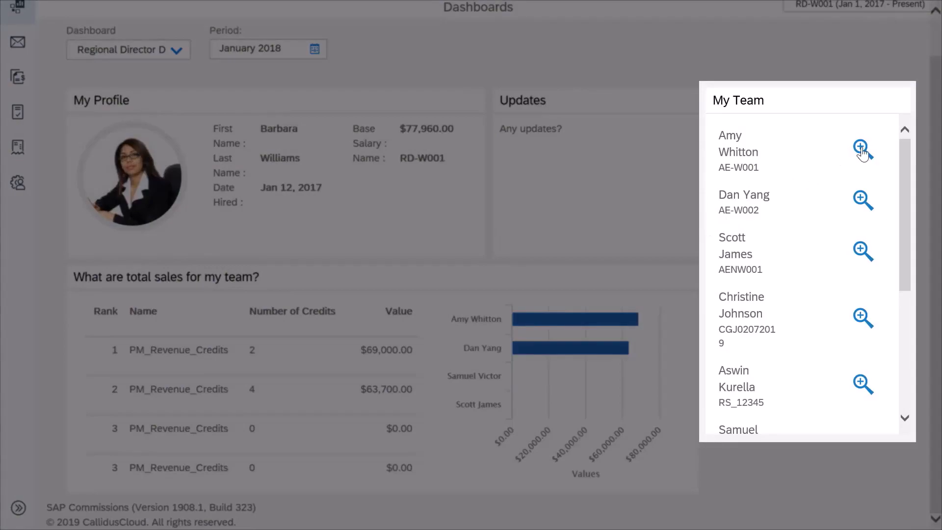
scroll(down, 3)
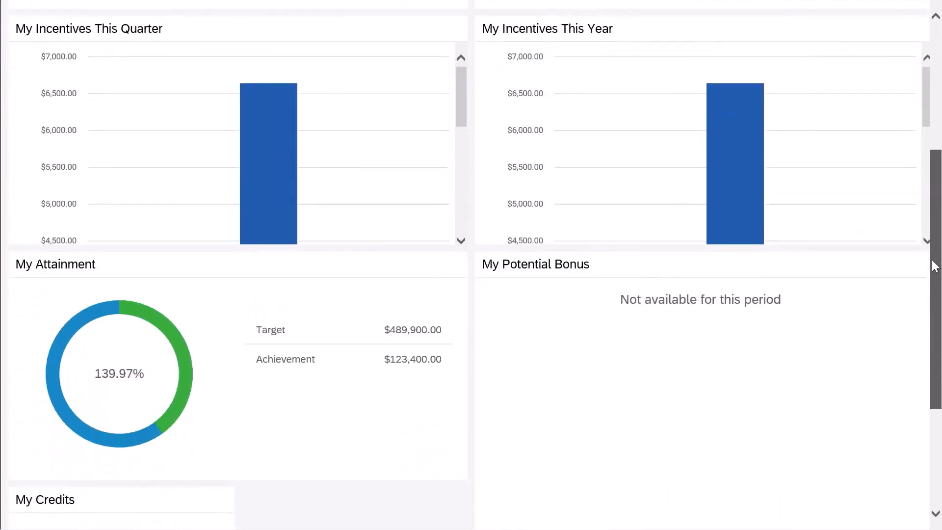
click(12, 59)
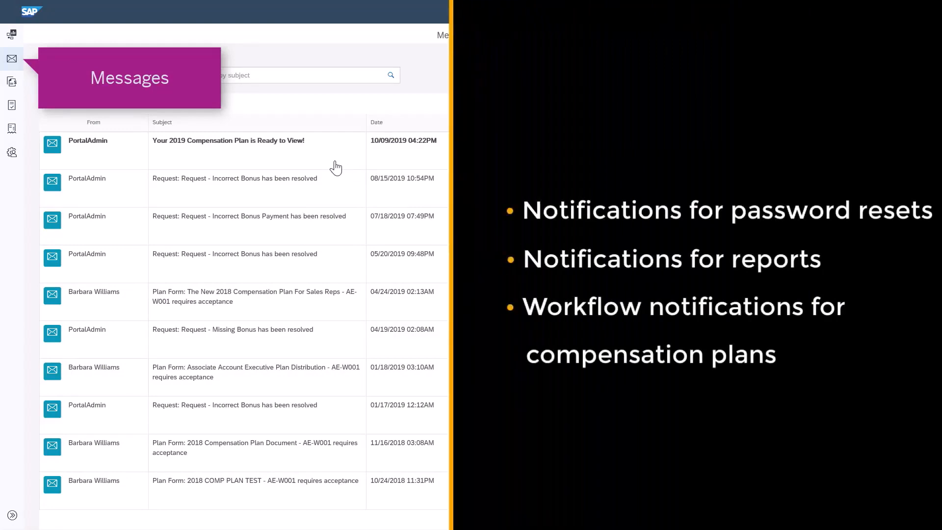
mouse_move(341, 163)
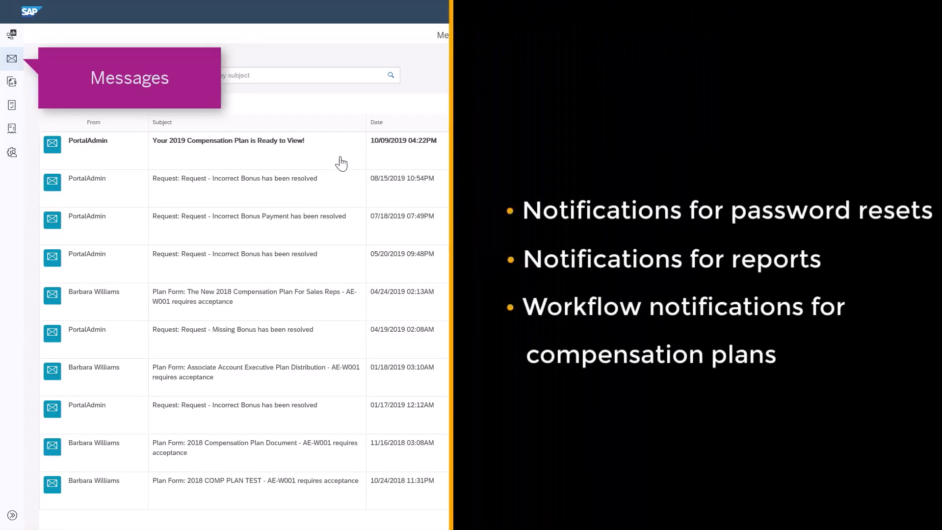
mouse_move(357, 240)
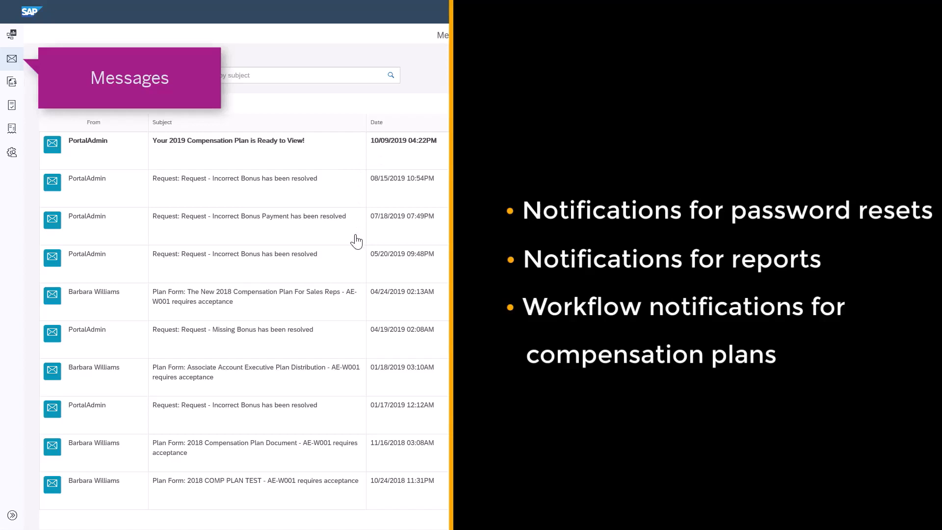
mouse_move(351, 295)
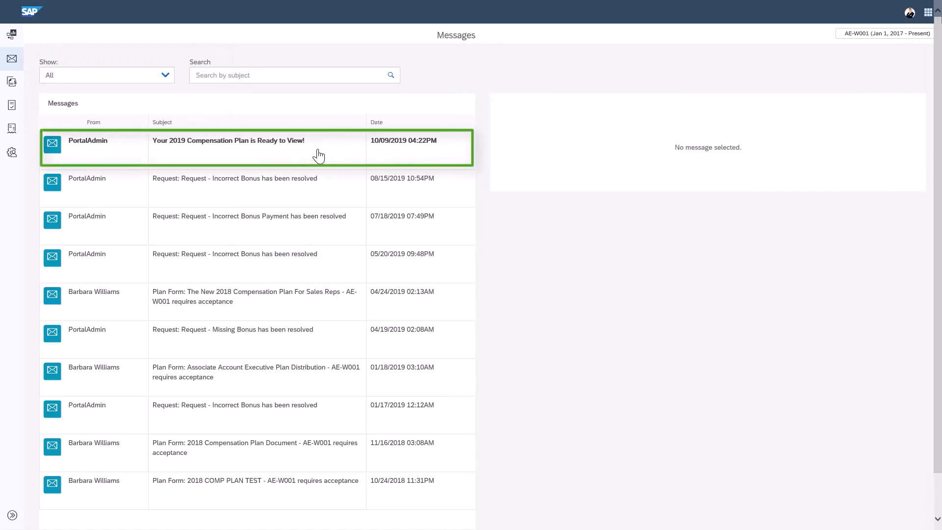
Read the 2019 Compensation Plan notice with attachment, then the resolved Incorrect Bonus request history.
click(235, 145)
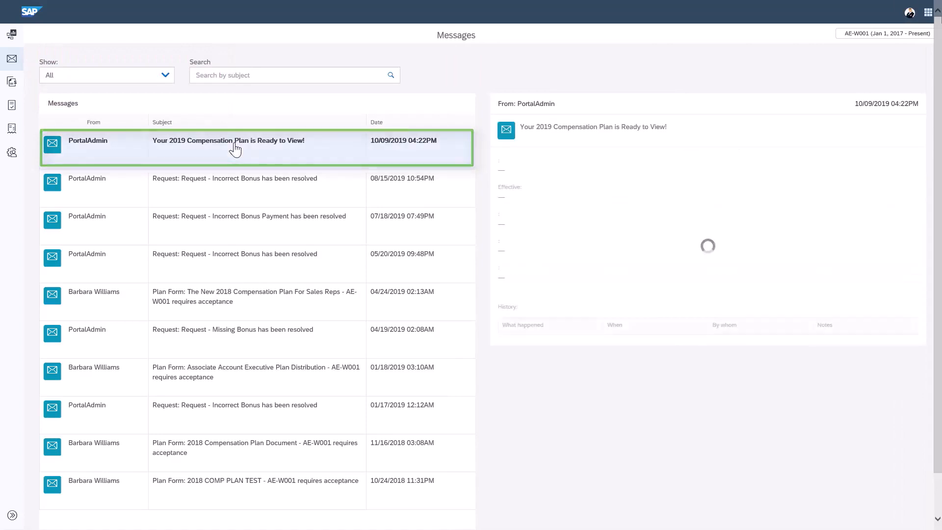
click(236, 145)
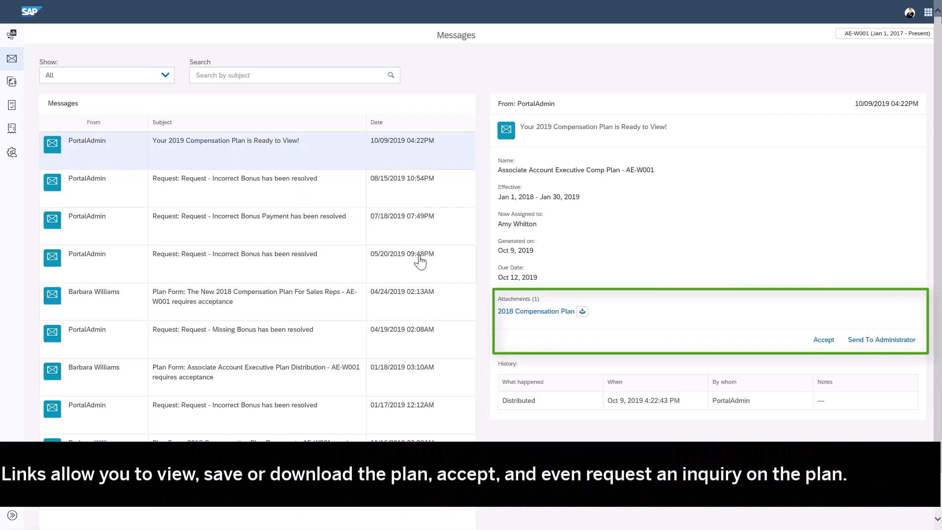
mouse_move(541, 324)
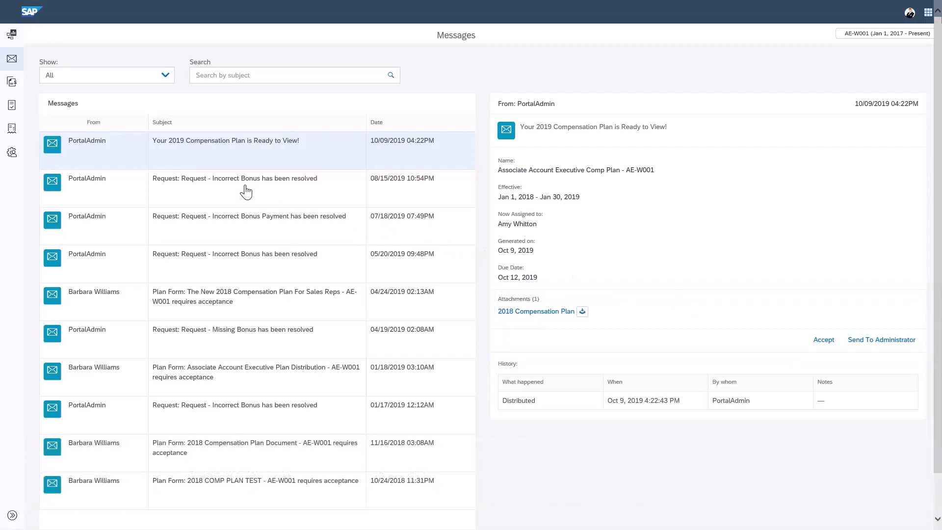
click(248, 188)
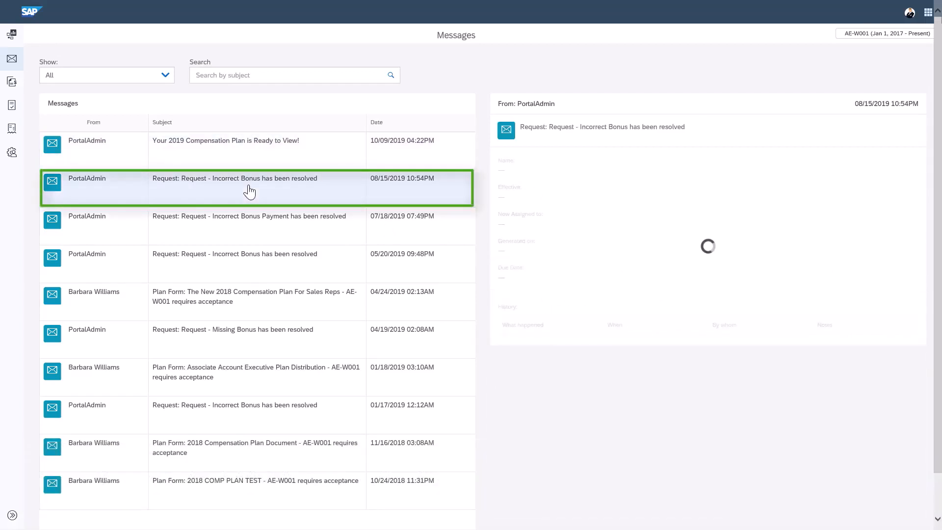
click(249, 191)
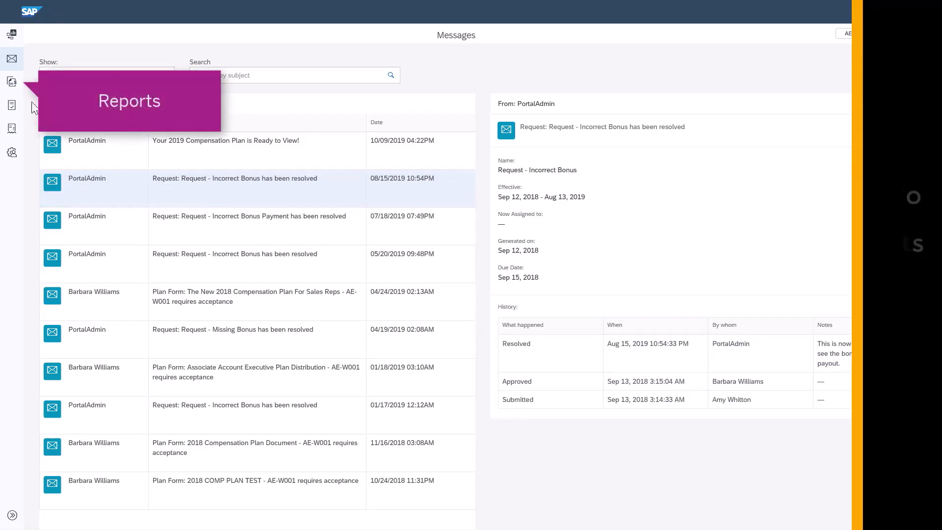
Display My Compensation Statement March 2018 from the Custom Reports list.
click(11, 83)
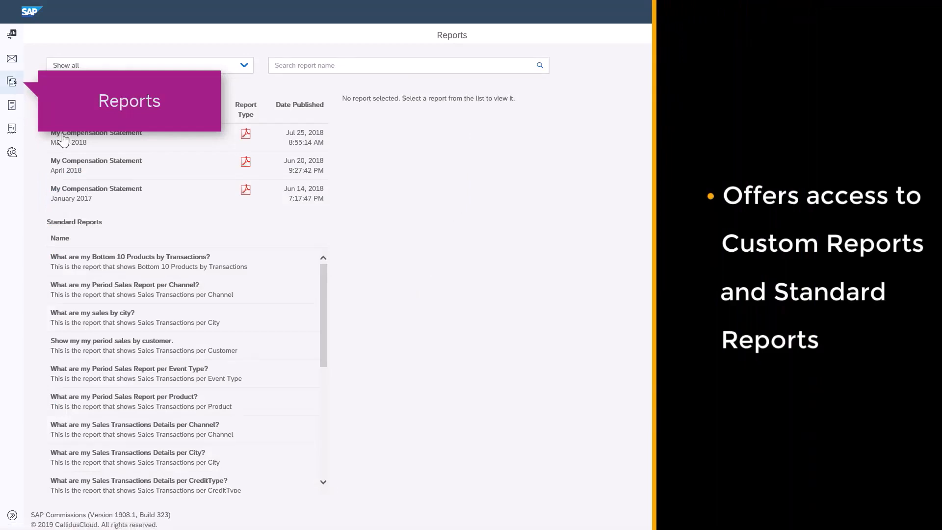
click(96, 136)
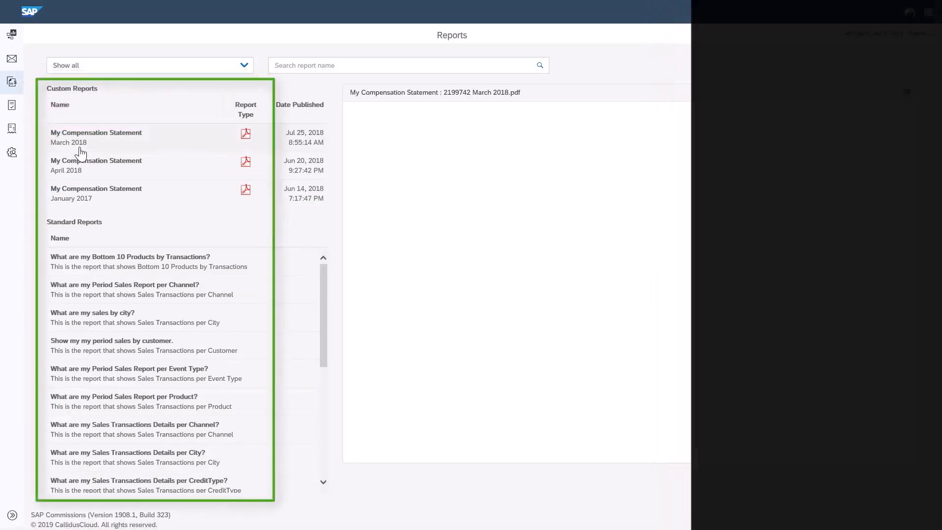
click(97, 138)
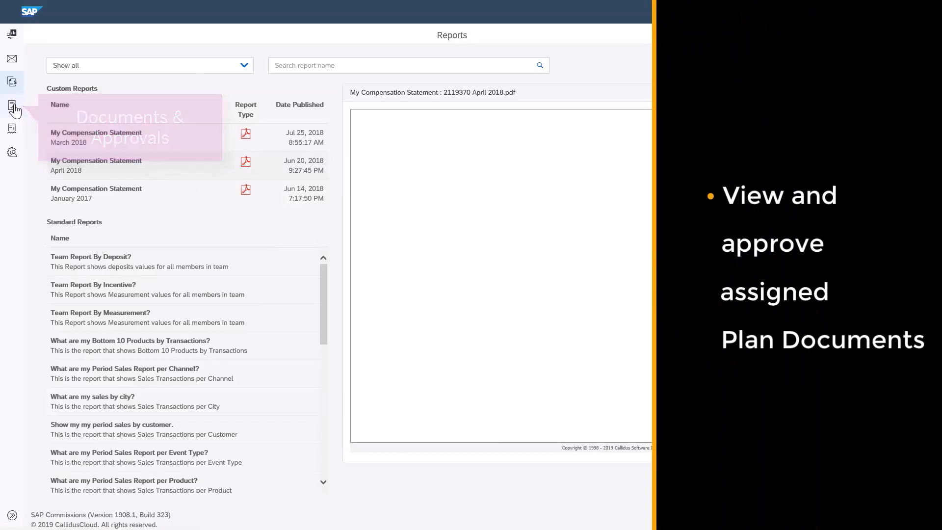
Filter Documents & Approvals to plan documents with Pending Acceptance status.
click(11, 106)
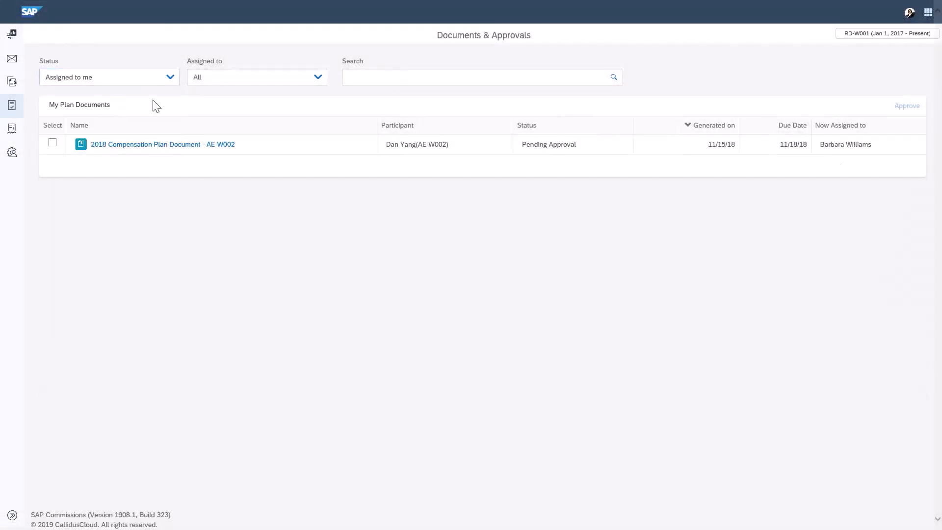
click(108, 76)
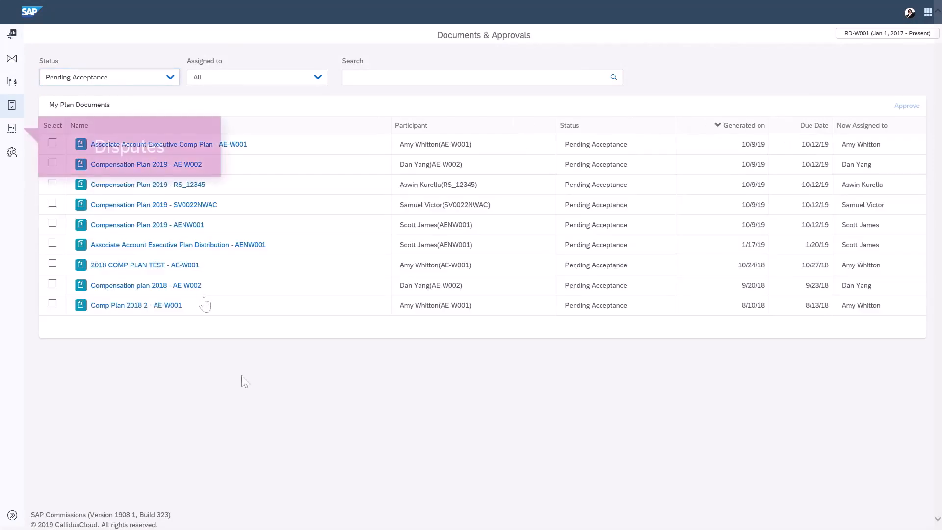
mouse_move(12, 129)
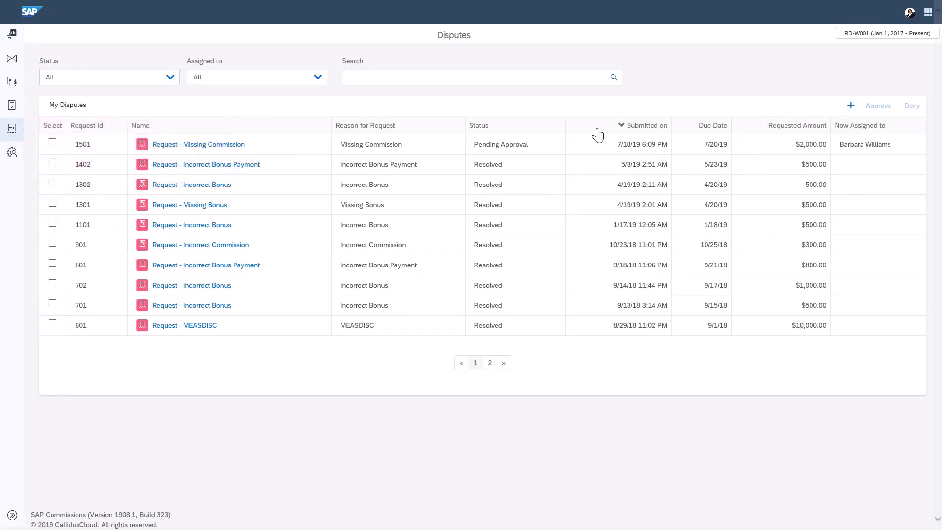
mouse_move(855, 118)
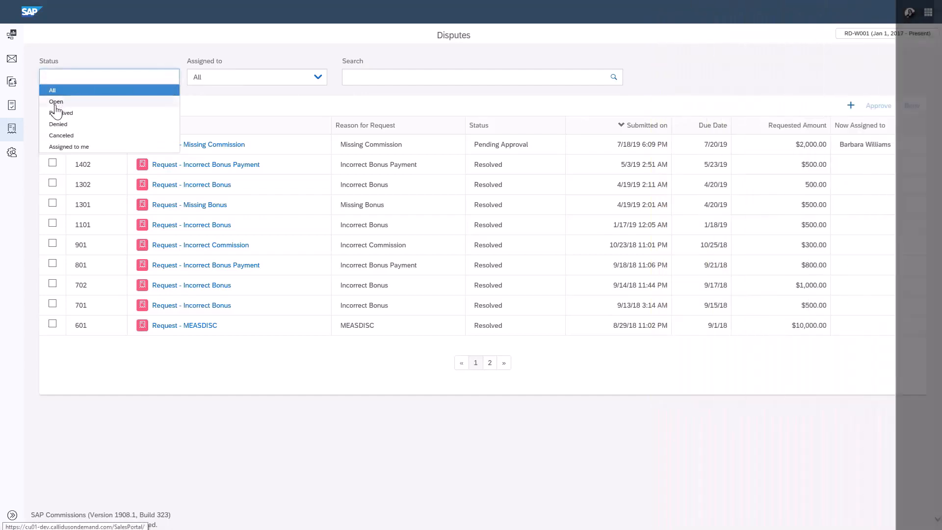
Filter the Disputes list to Open status, leaving Missing Commission and Missing bonus.
click(56, 101)
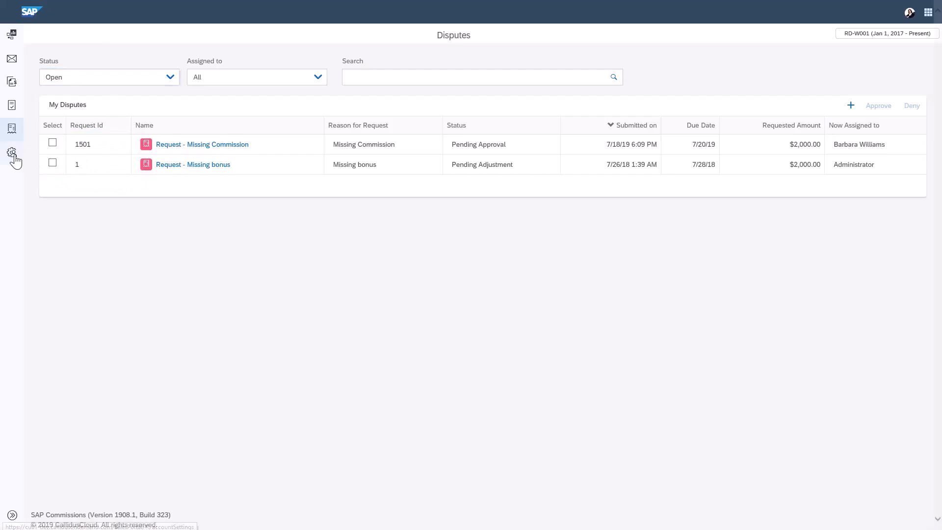
Show Account Settings with profile details and the change-password form.
click(11, 175)
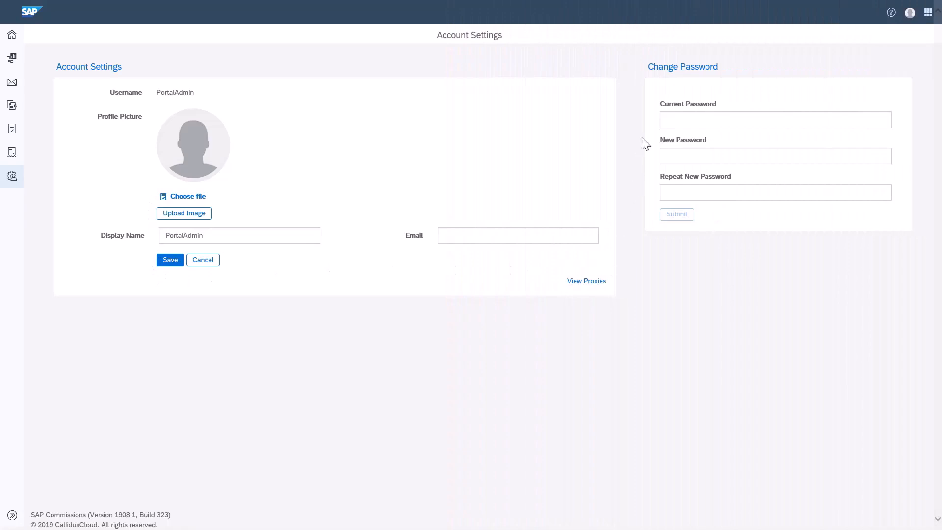
mouse_move(647, 194)
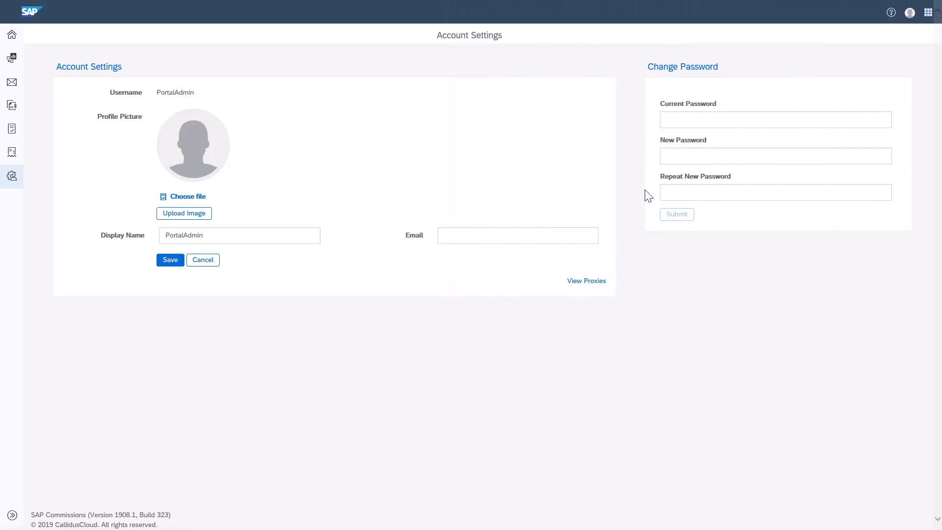